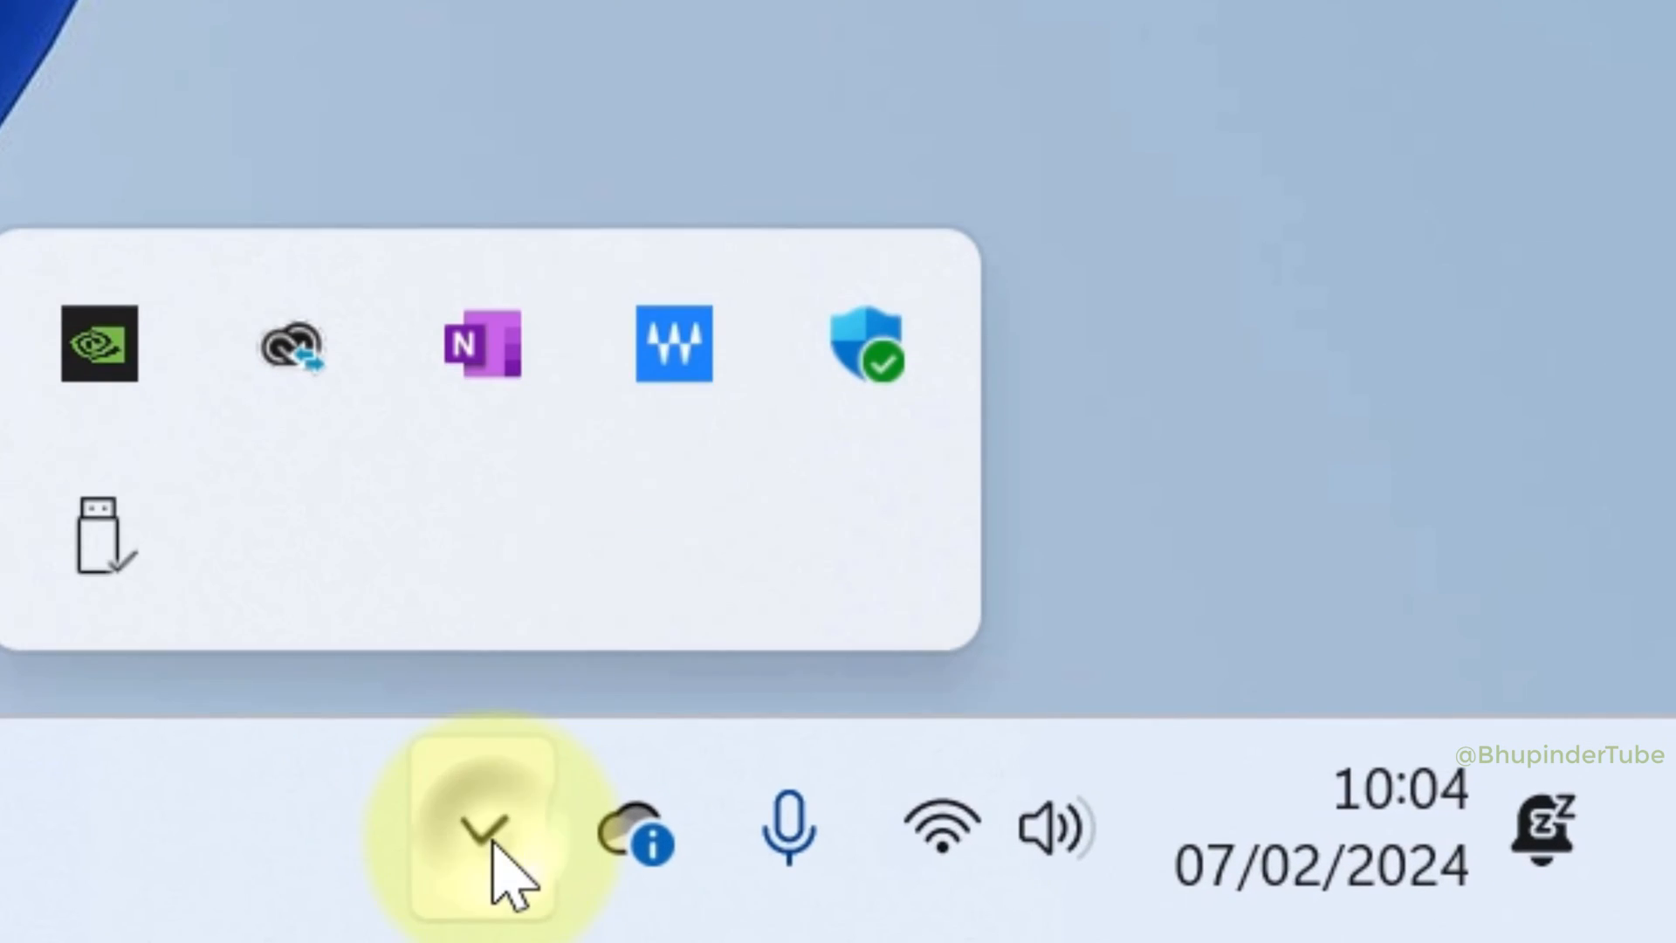
pyautogui.moveTo(866, 364)
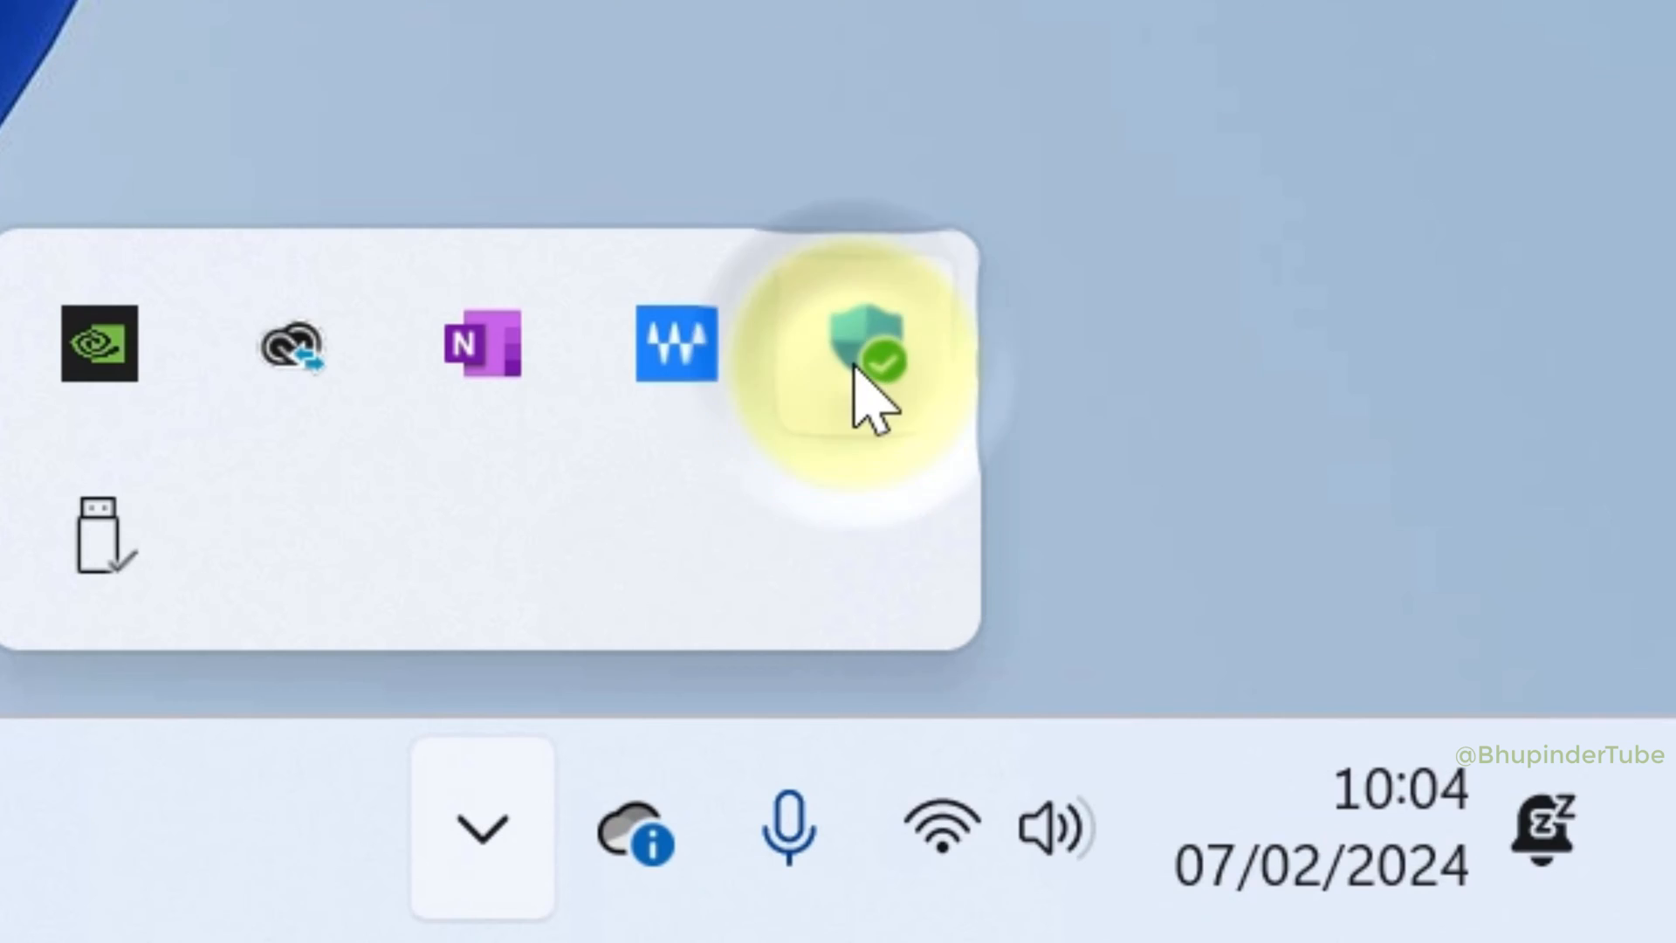
# Launch Windows Security from the system tray shield icon.
pyautogui.click(861, 348)
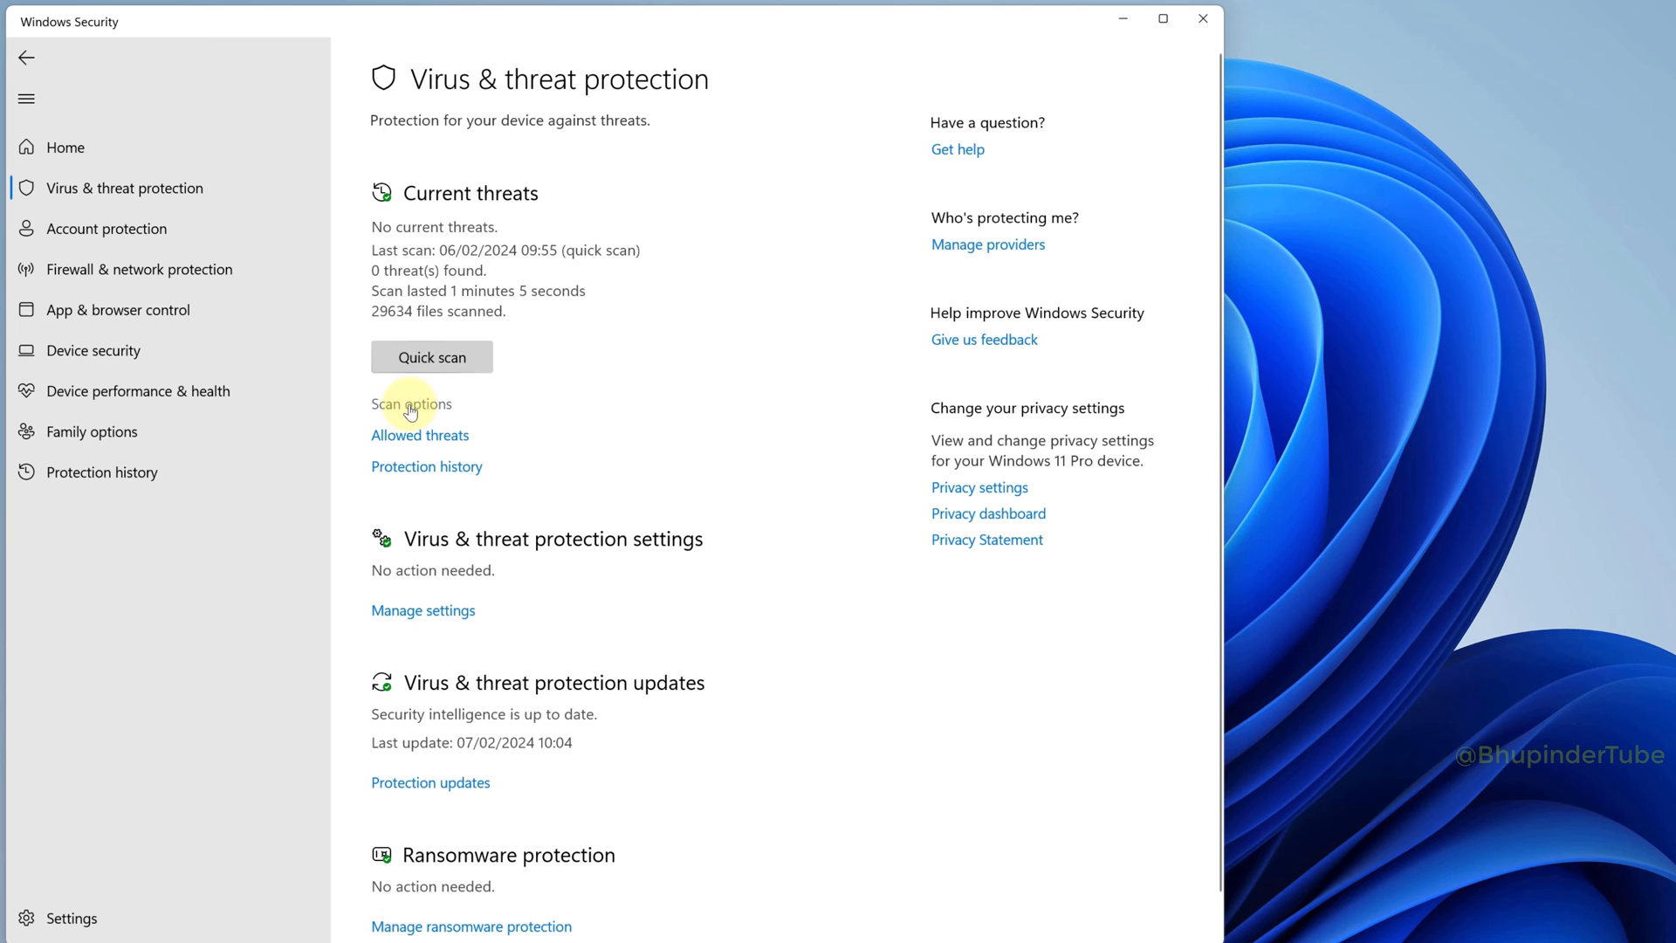
# Start a Full scan of all files from Scan options.
pyautogui.click(410, 403)
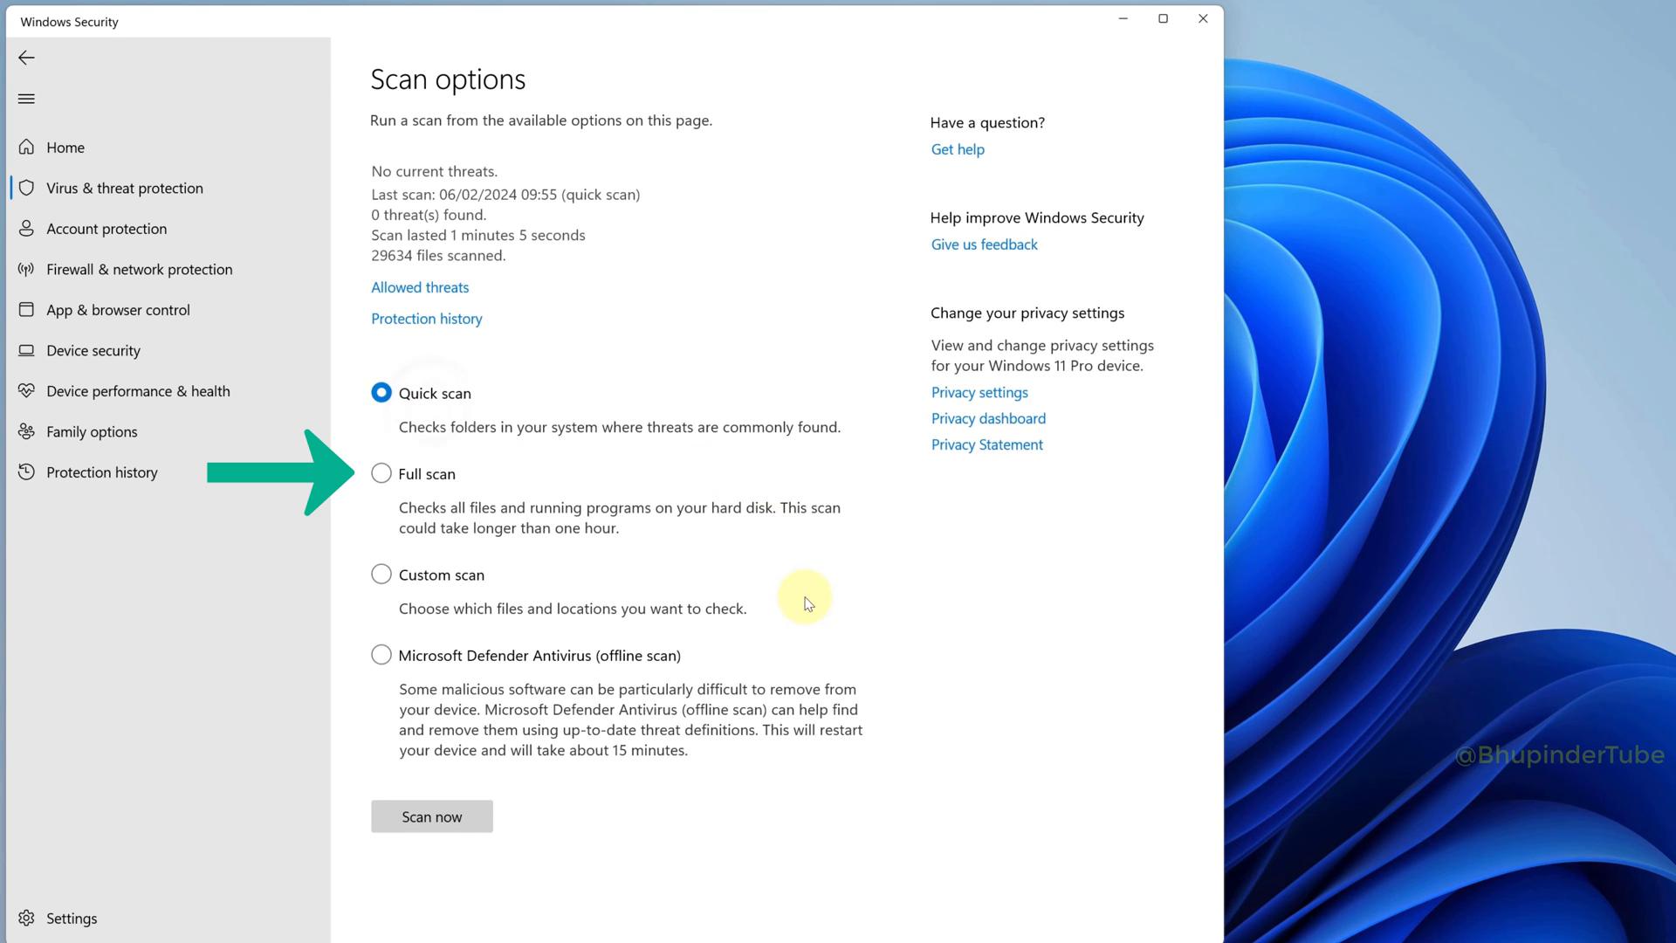
pyautogui.click(381, 473)
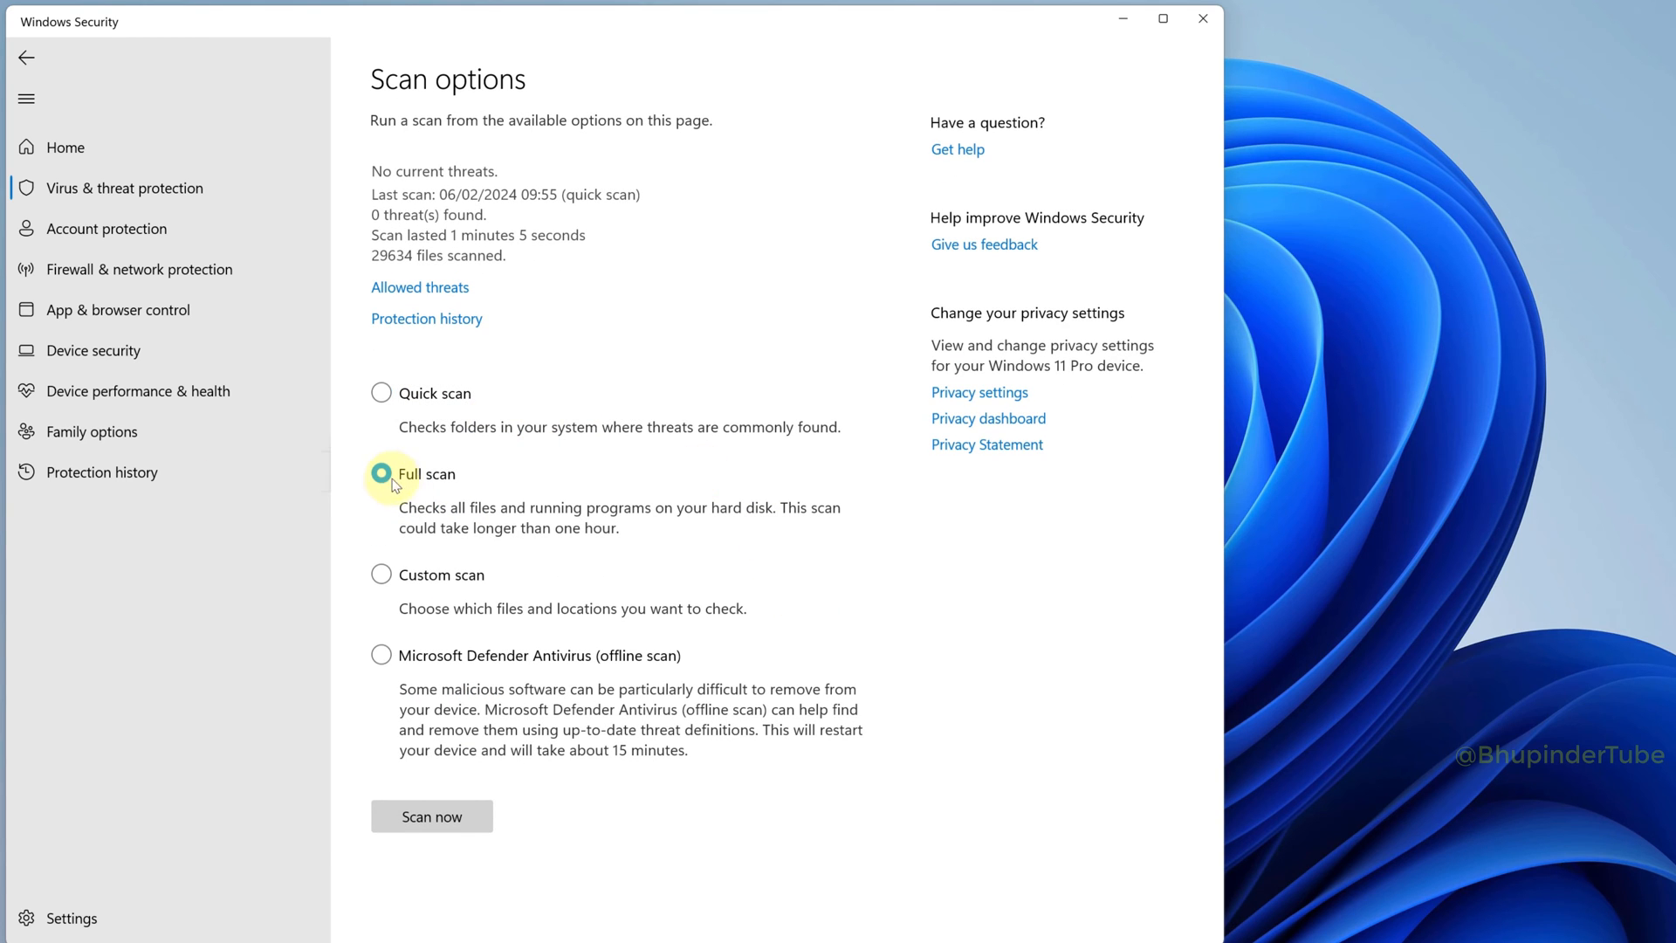
pyautogui.click(380, 473)
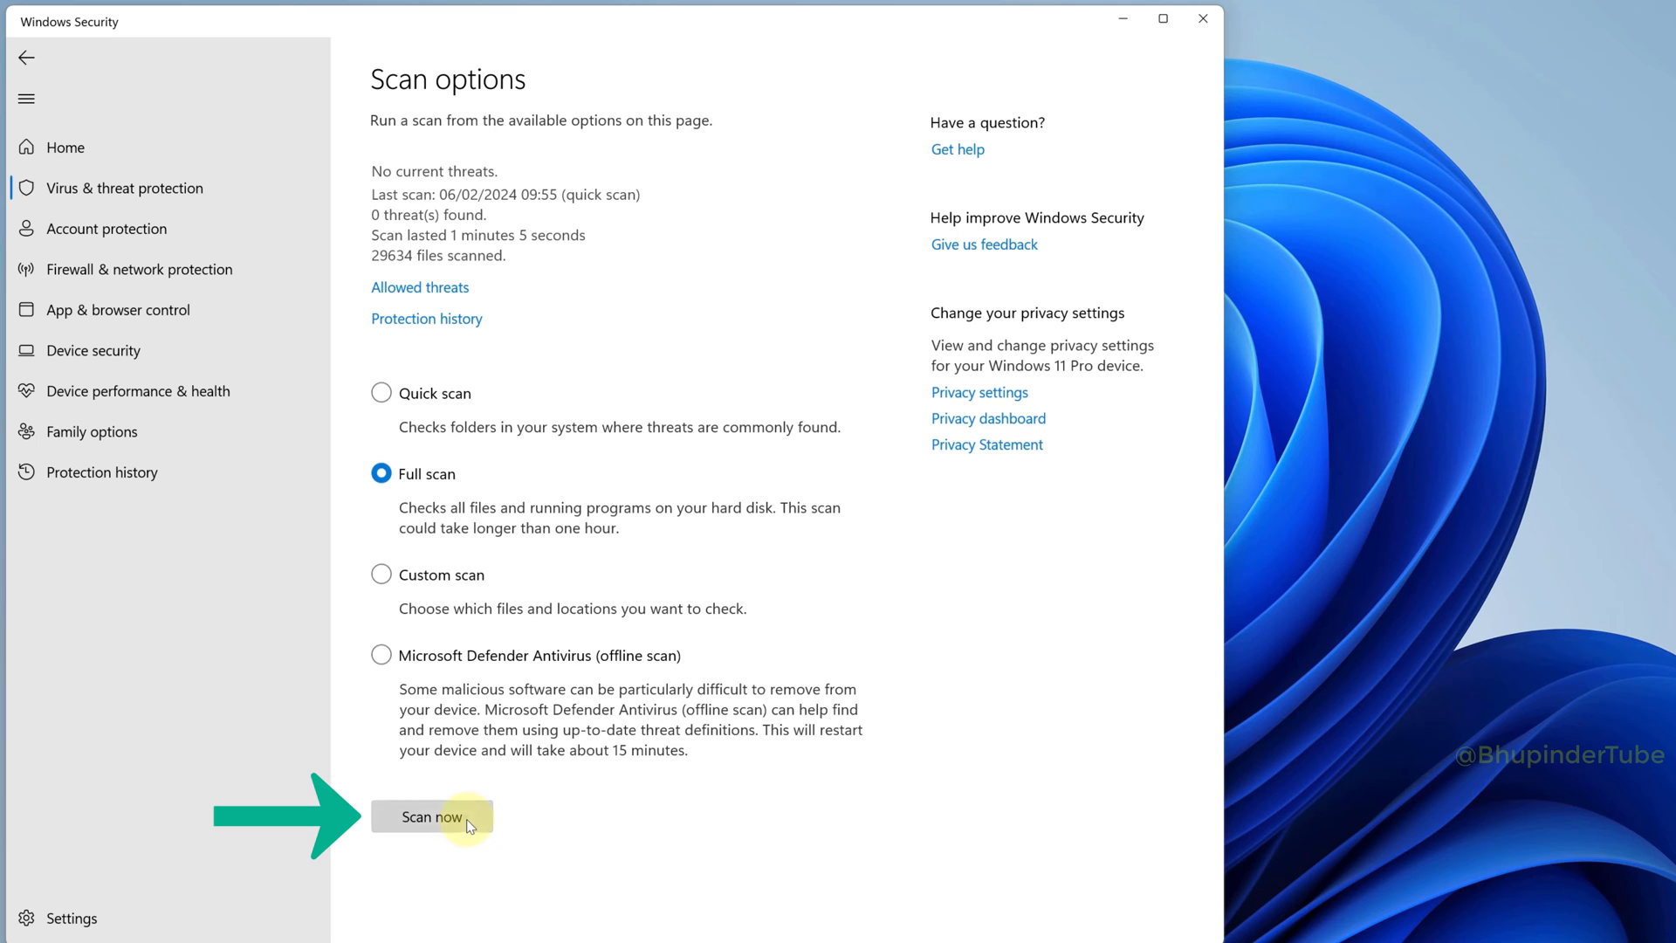
pyautogui.click(430, 815)
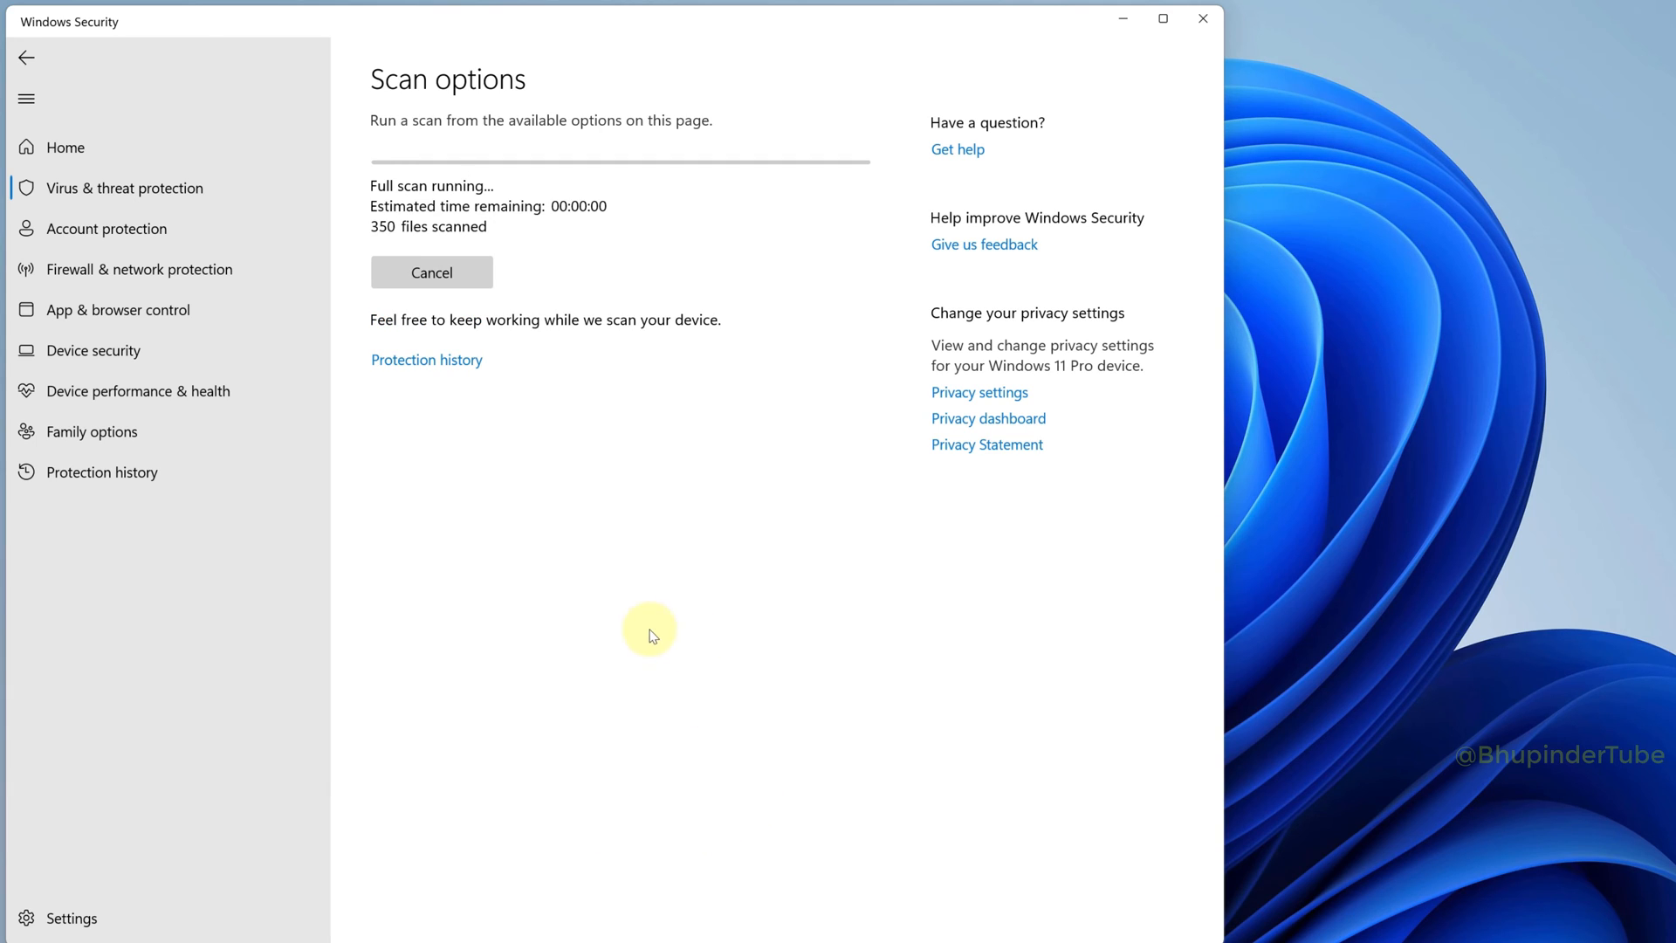
pyautogui.moveTo(437, 505)
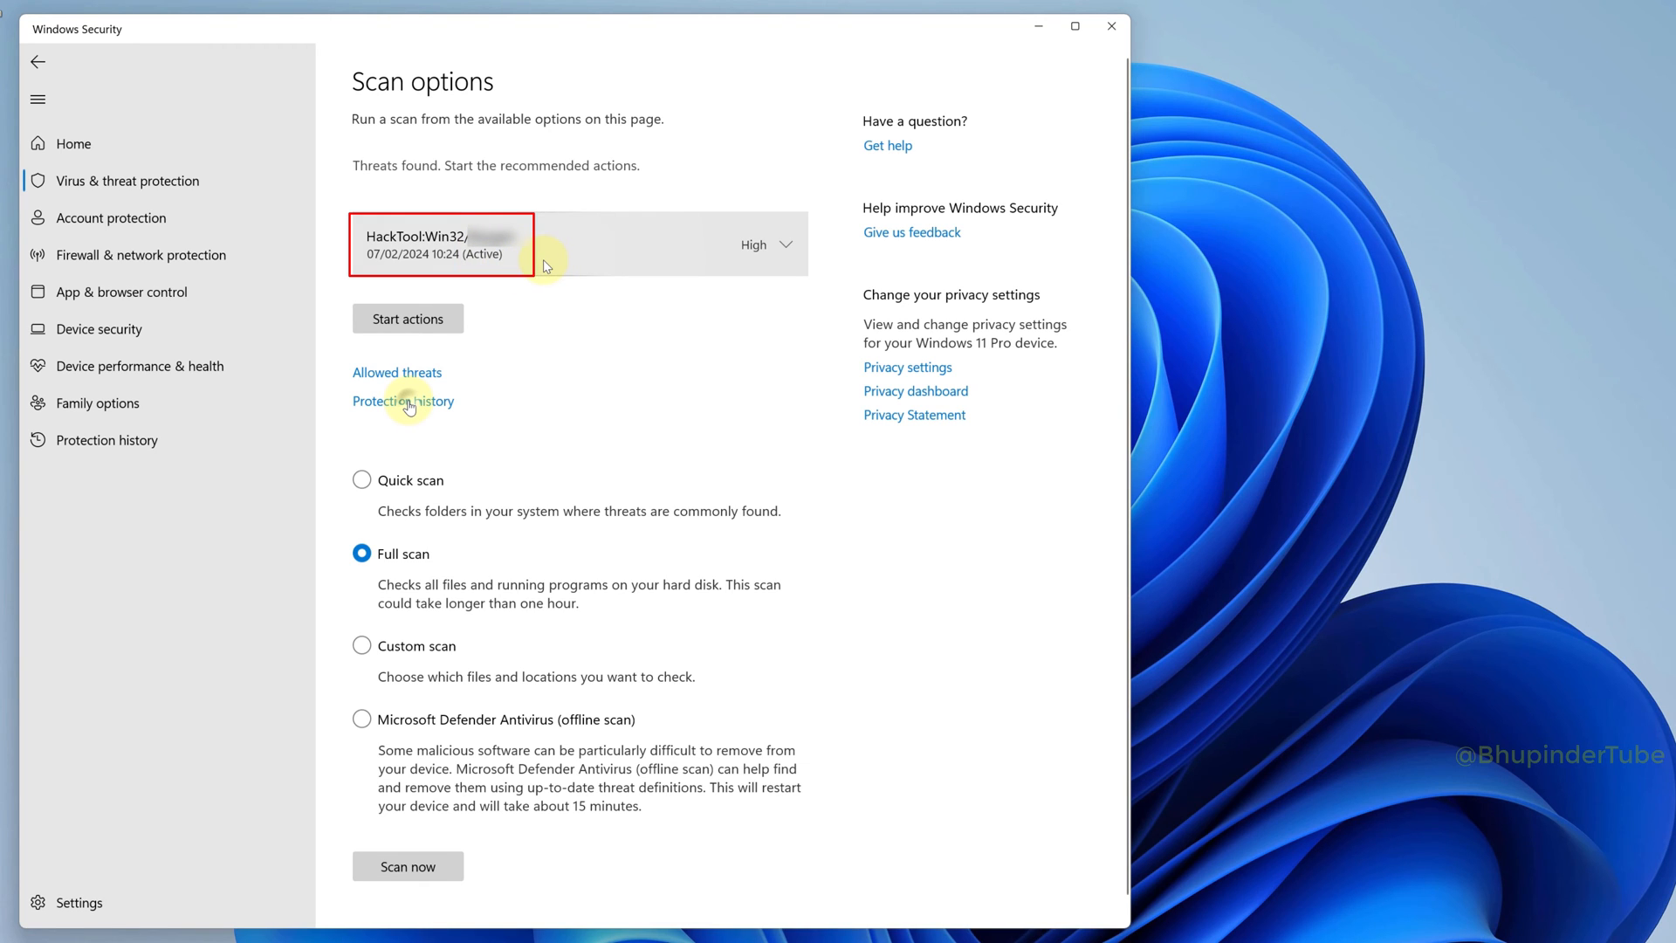
# Expand the detected HackTool threat, review its details, and dismiss the details view.
pyautogui.click(767, 243)
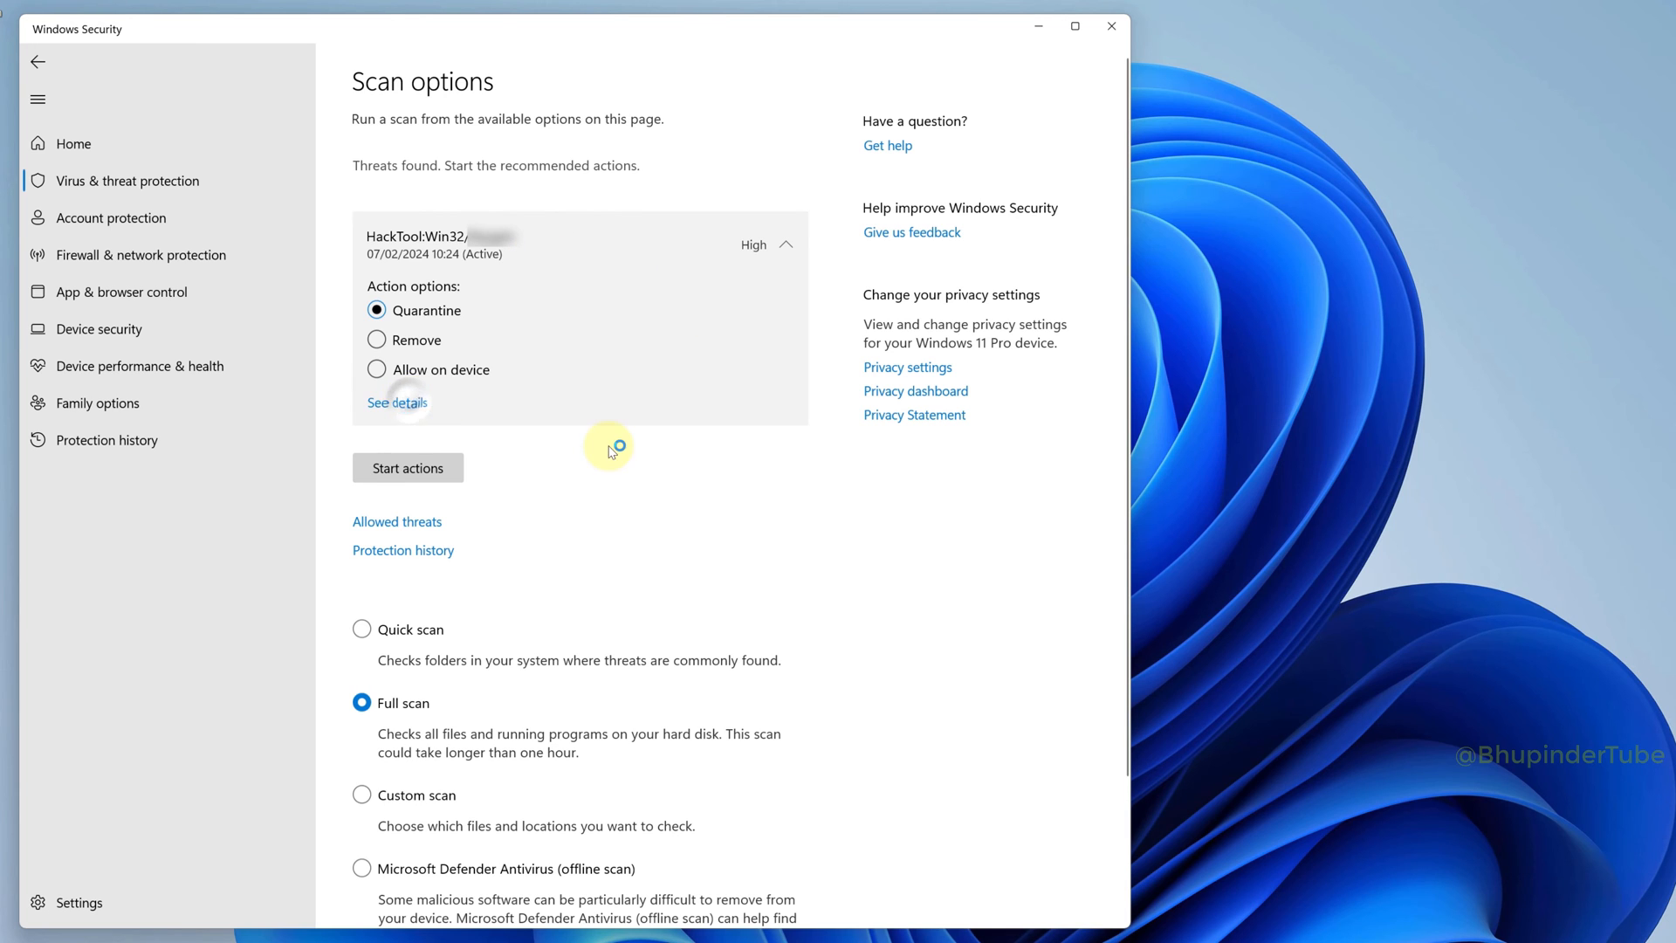
pyautogui.click(397, 402)
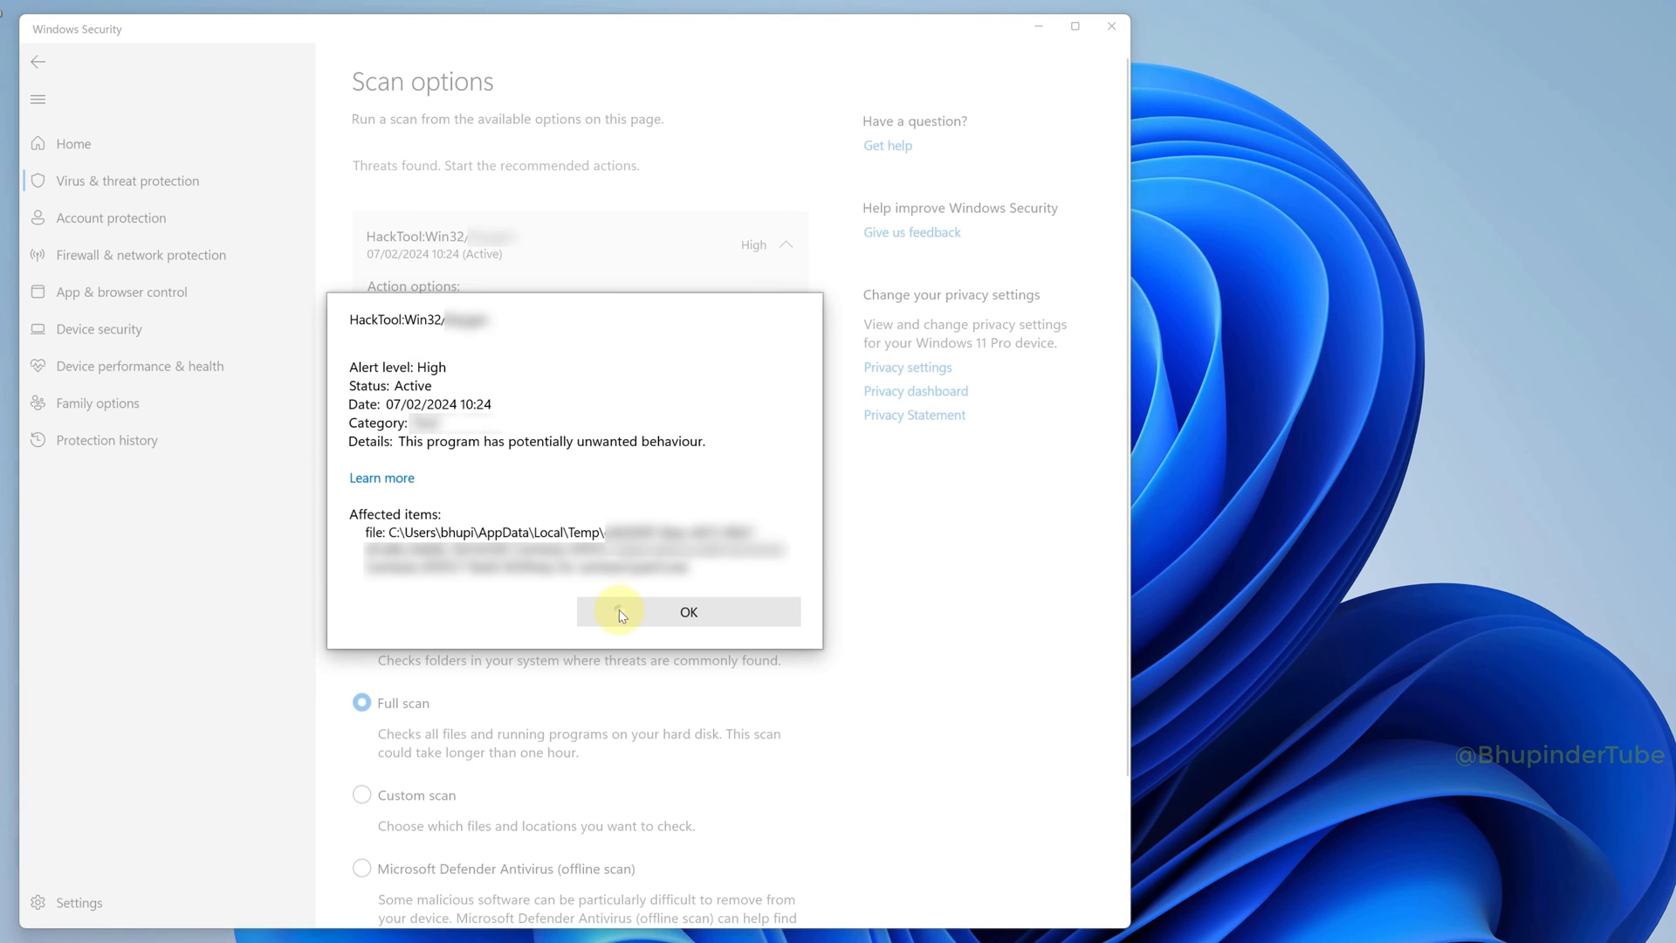
pyautogui.click(687, 611)
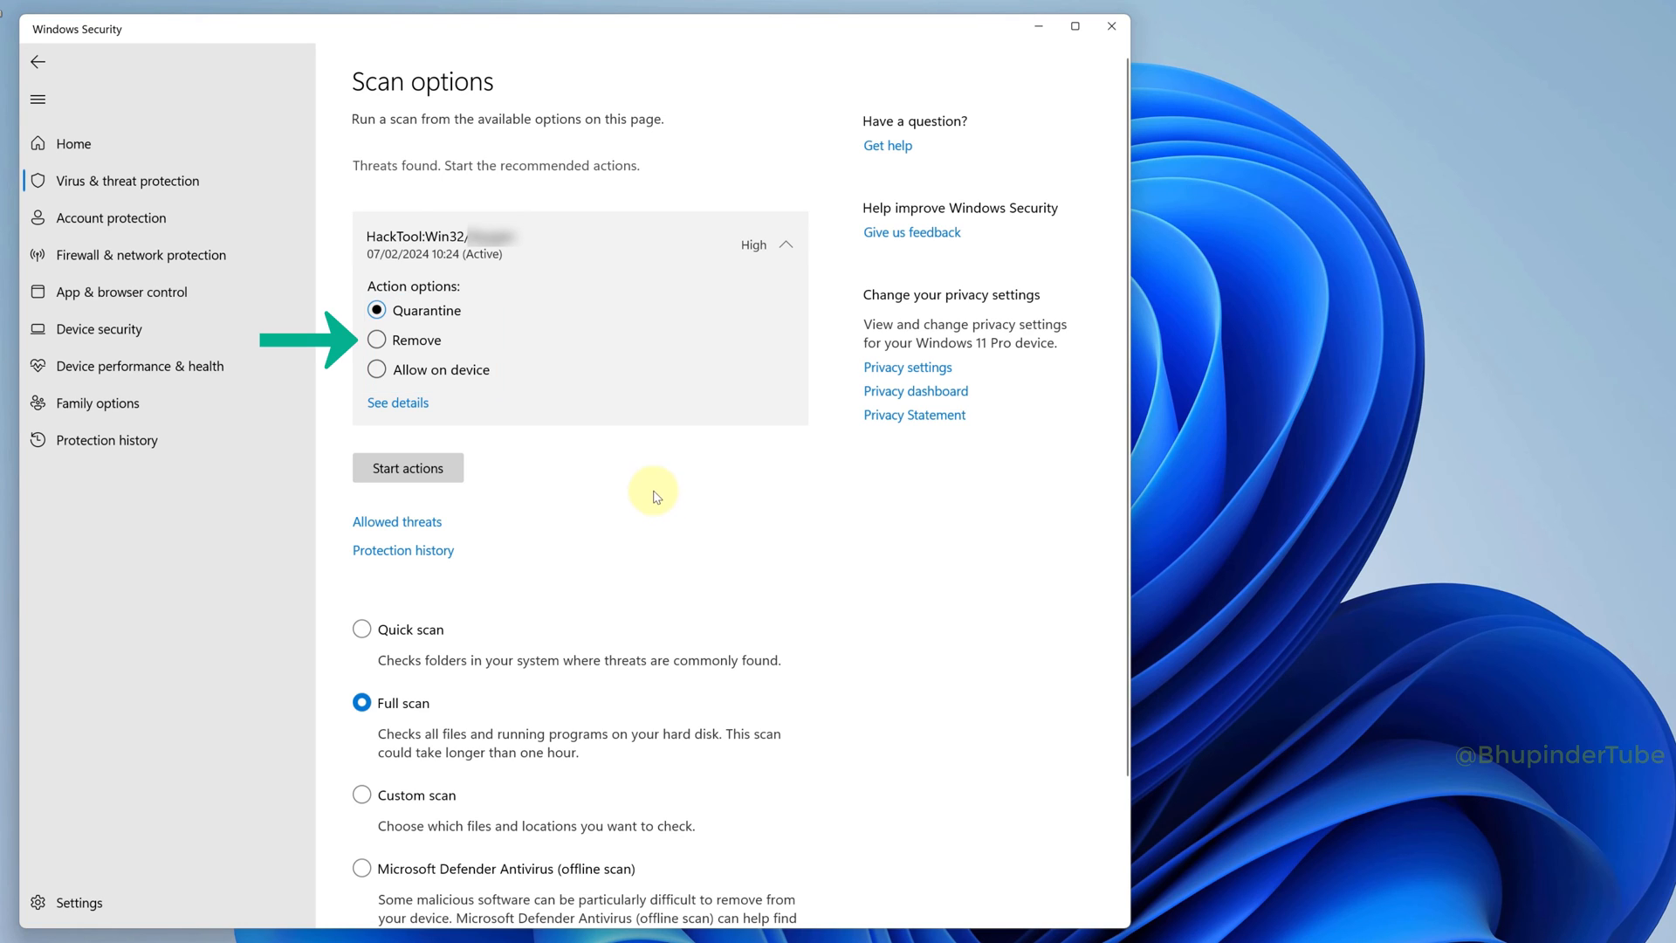
# Apply the Remove action to the detected HackTool threat instead of Quarantine.
pyautogui.click(376, 340)
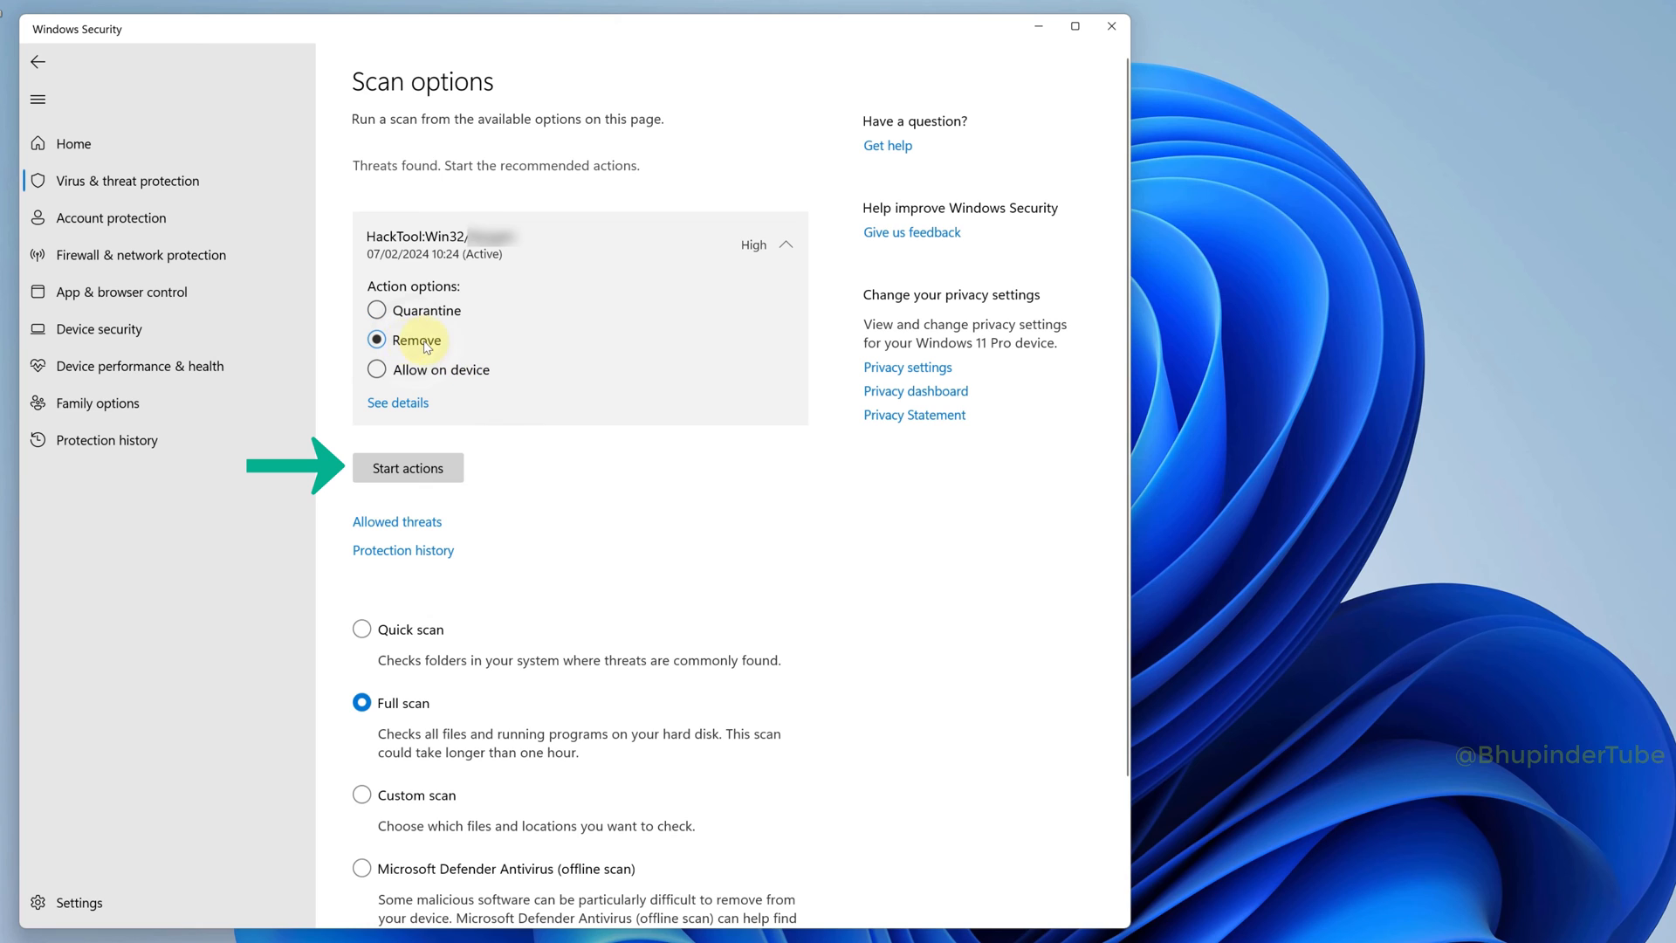
pyautogui.click(408, 467)
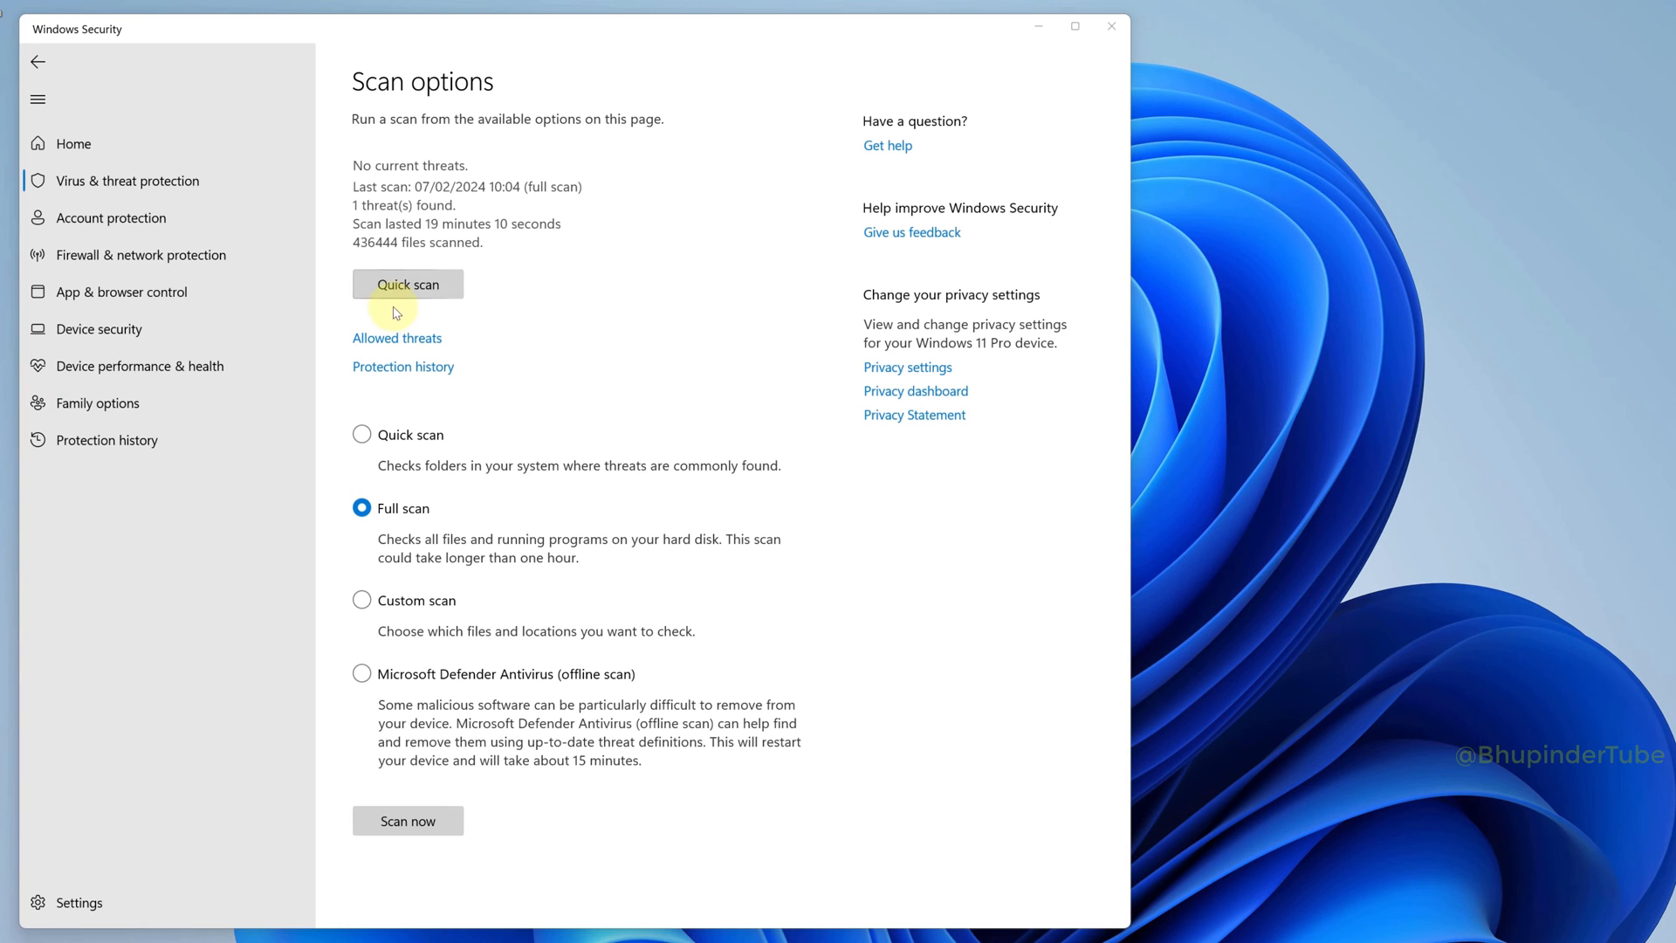
pyautogui.moveTo(128, 439)
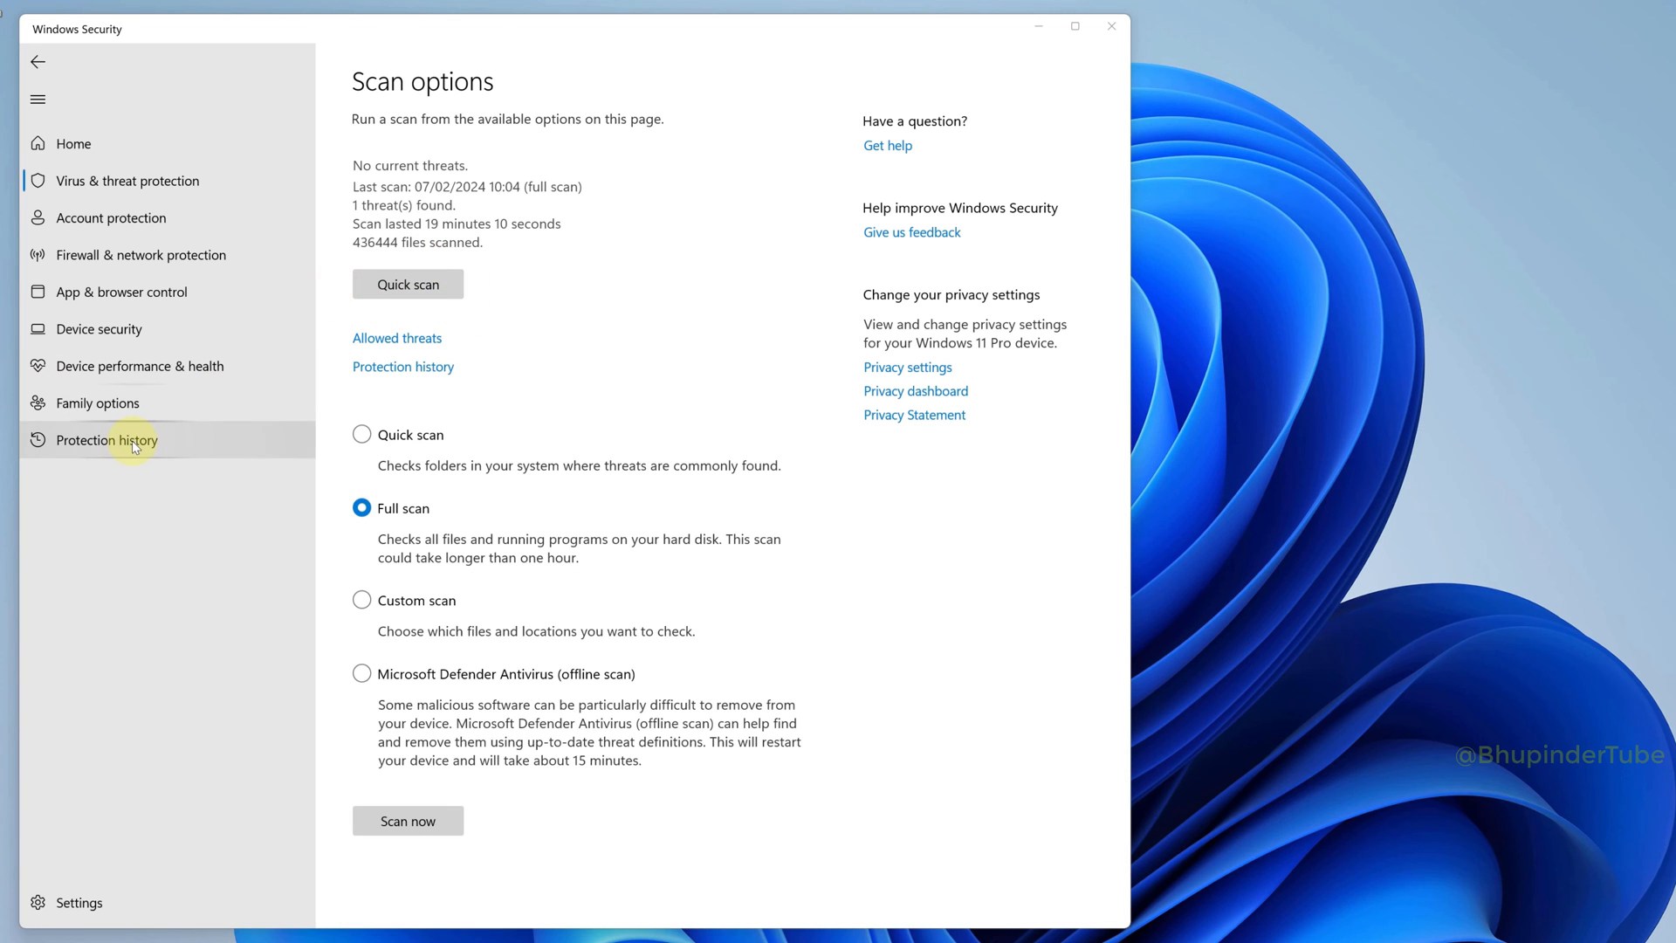
# Confirm the blocked threat shows status Removed in Protection history, then return to Home.
pyautogui.click(105, 439)
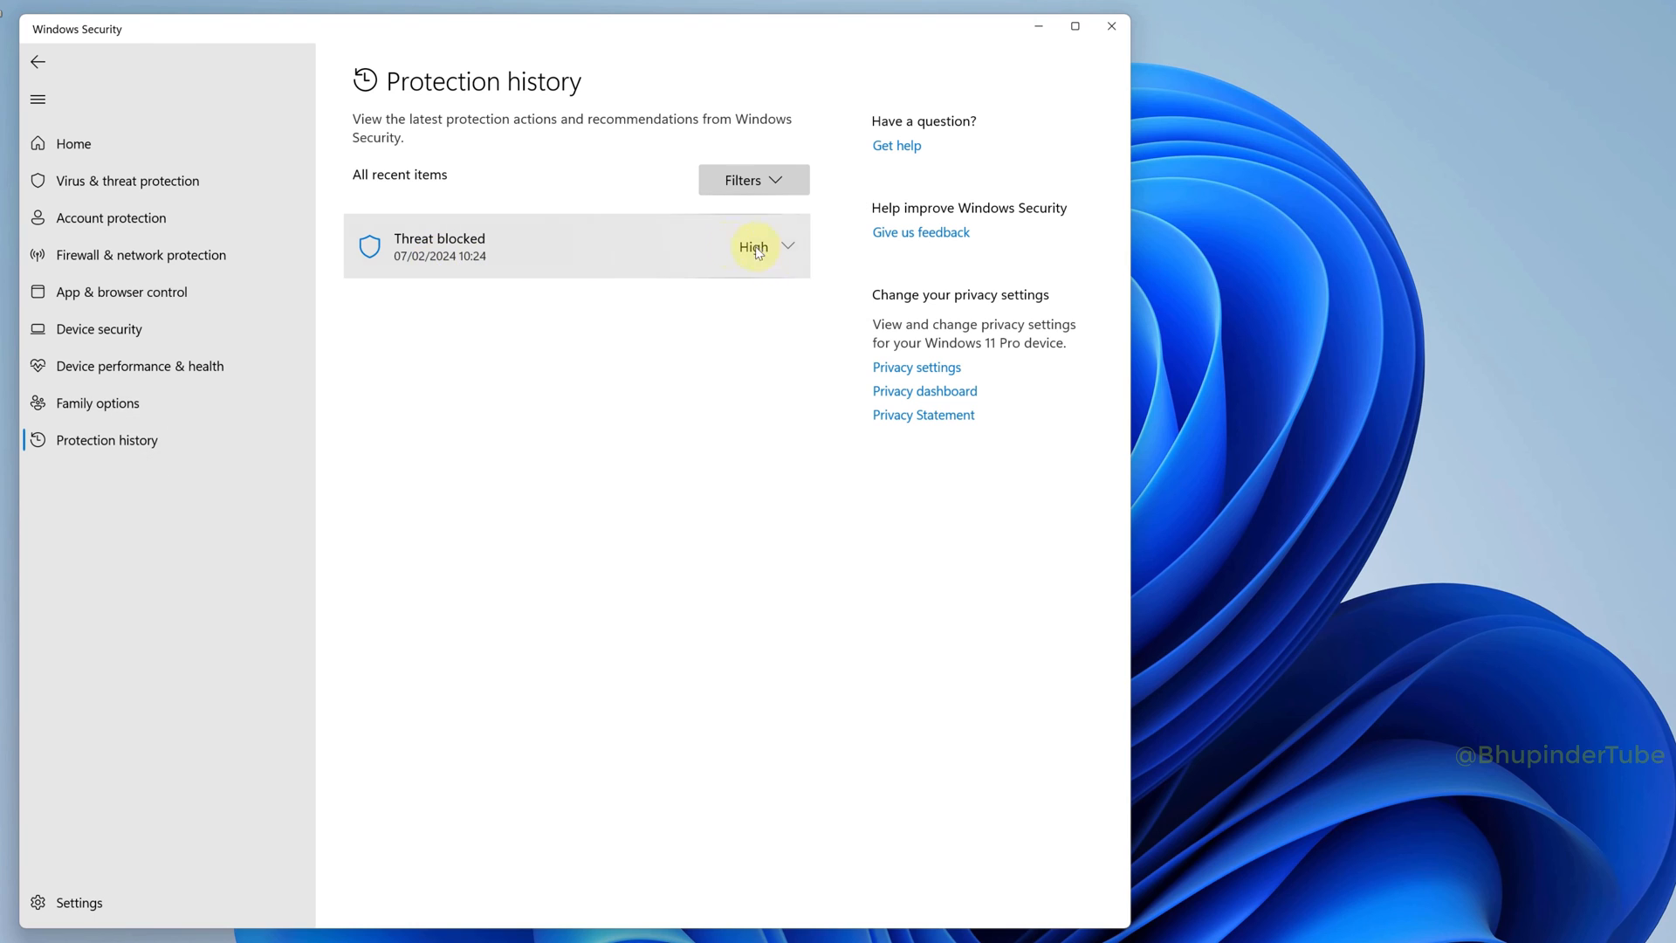
pyautogui.click(754, 247)
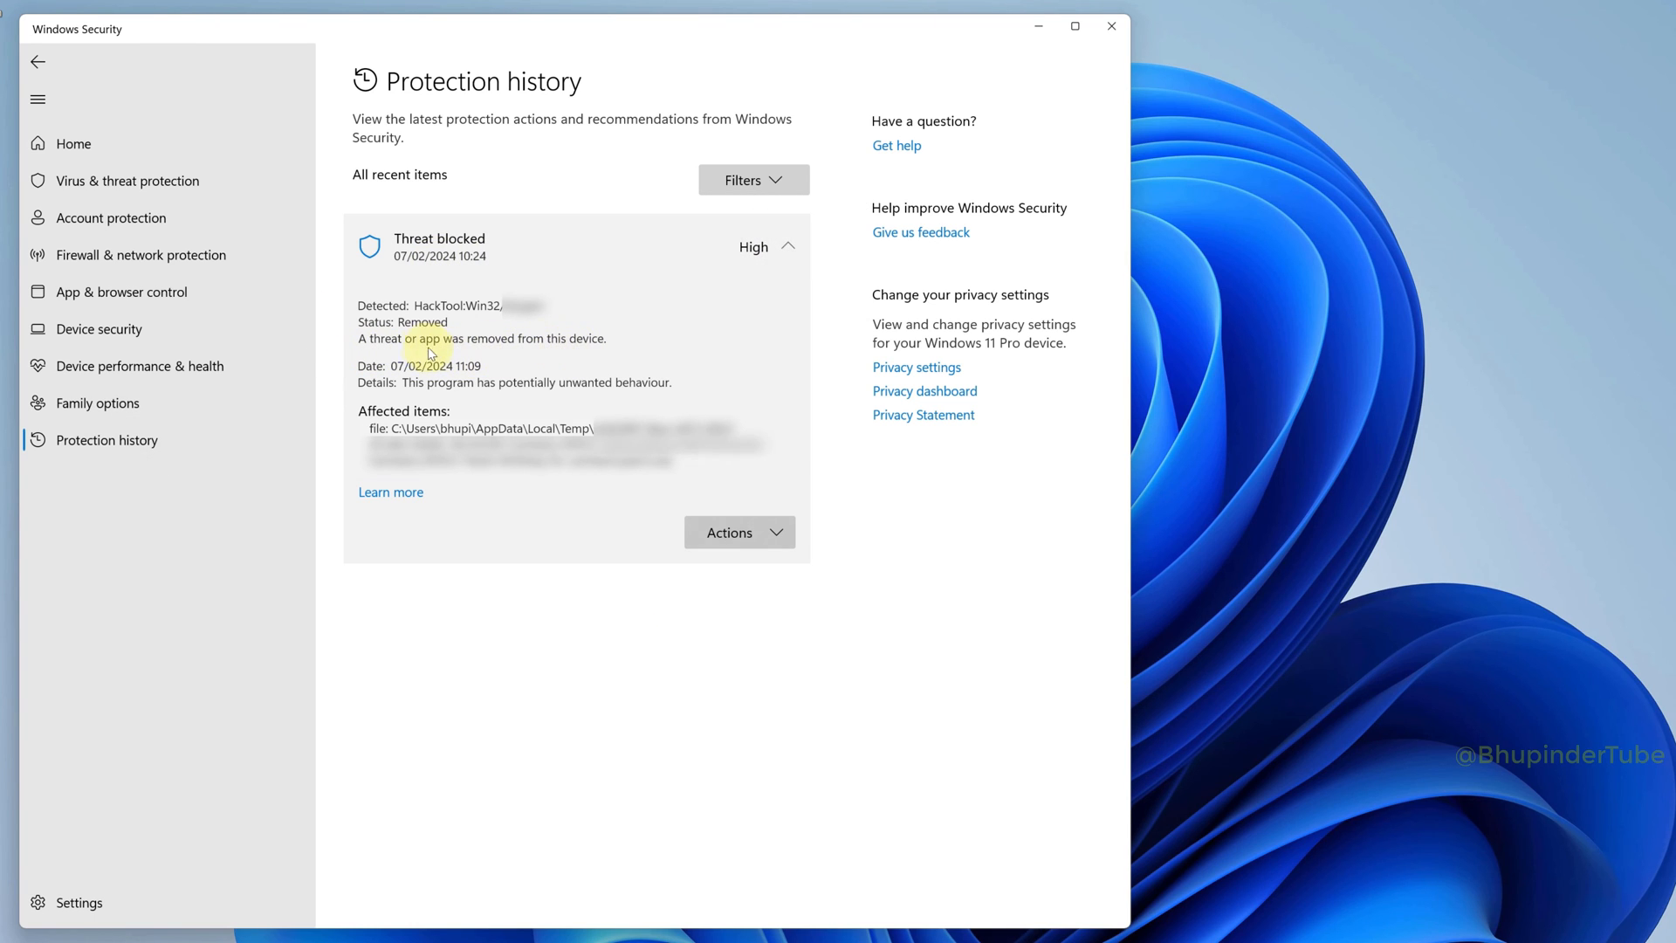
pyautogui.click(73, 144)
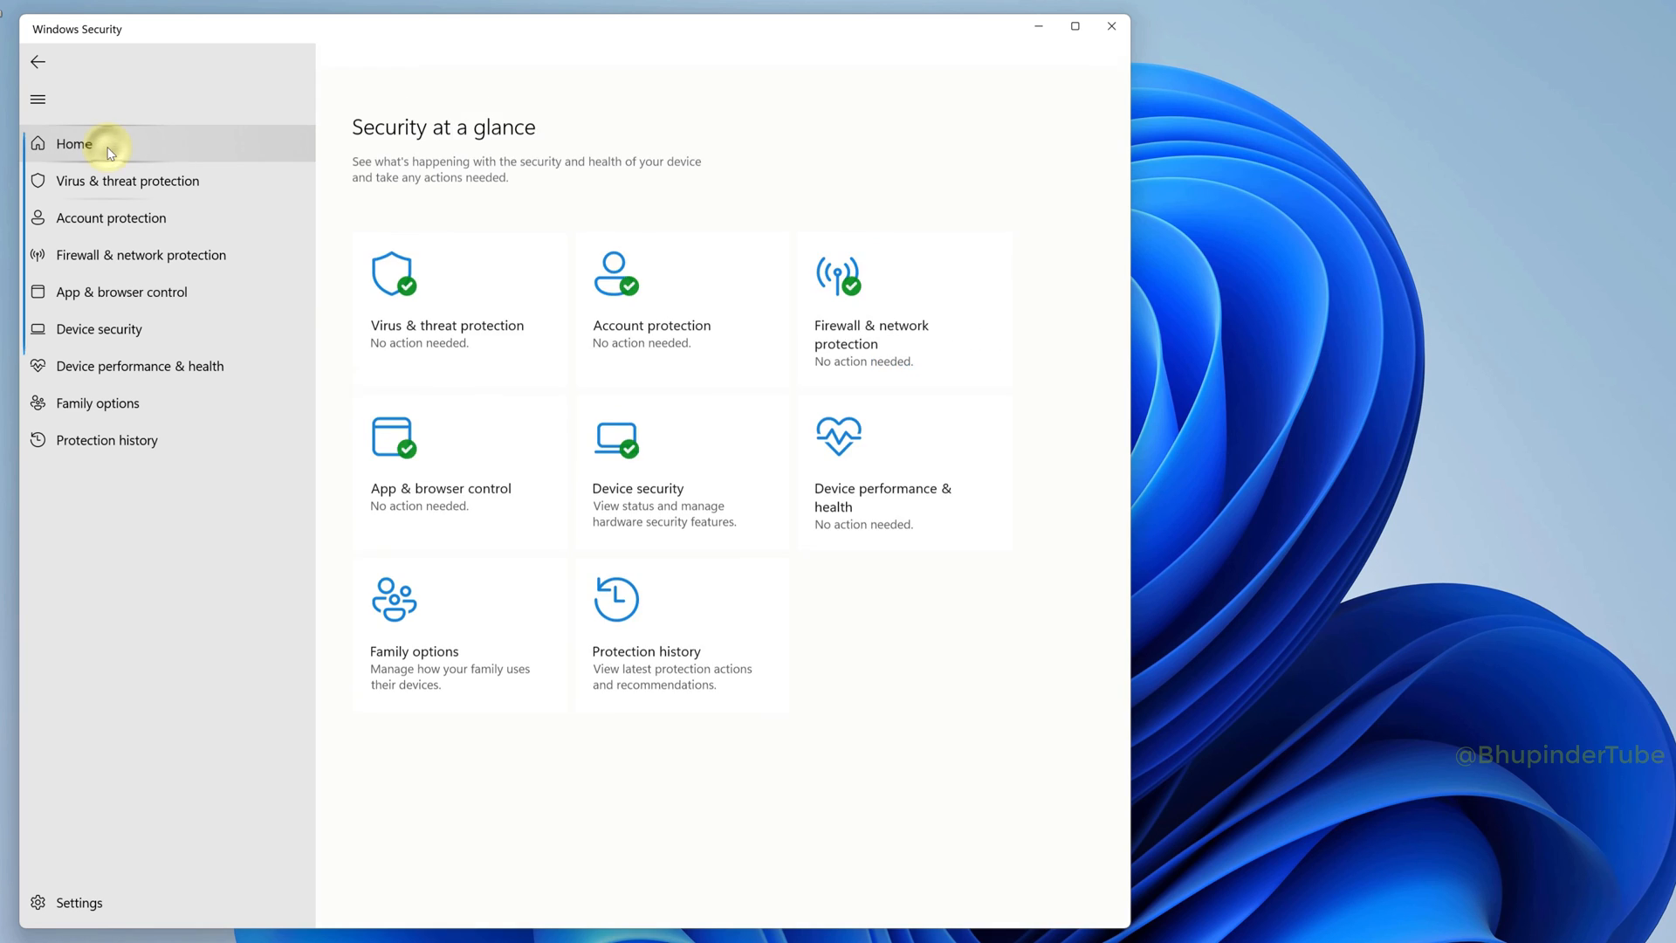